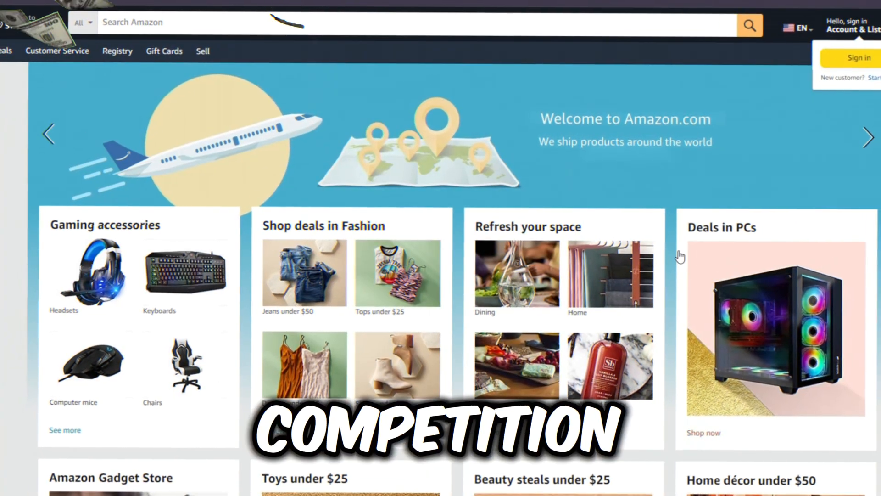
Show the JISULIFE handheld mini fan's 4.6-star rating breakdown popup
{"action": "scroll", "scroll_direction": "down", "scroll_amount": 3}
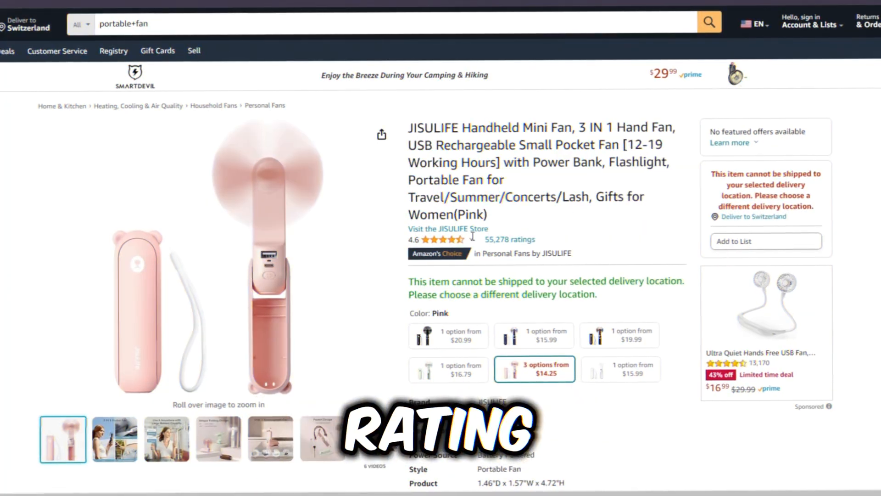
{"action": "left_click", "coordinate": [444, 240]}
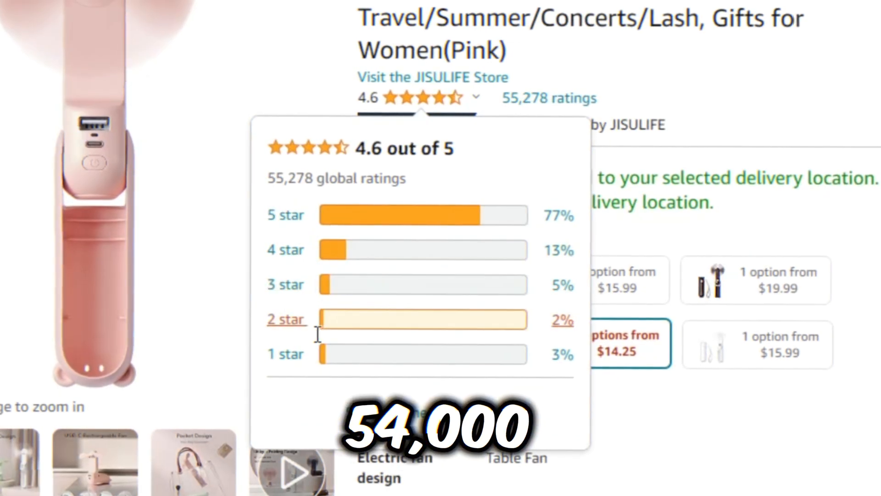
{"action": "scroll", "scroll_direction": "down", "scroll_amount": 3}
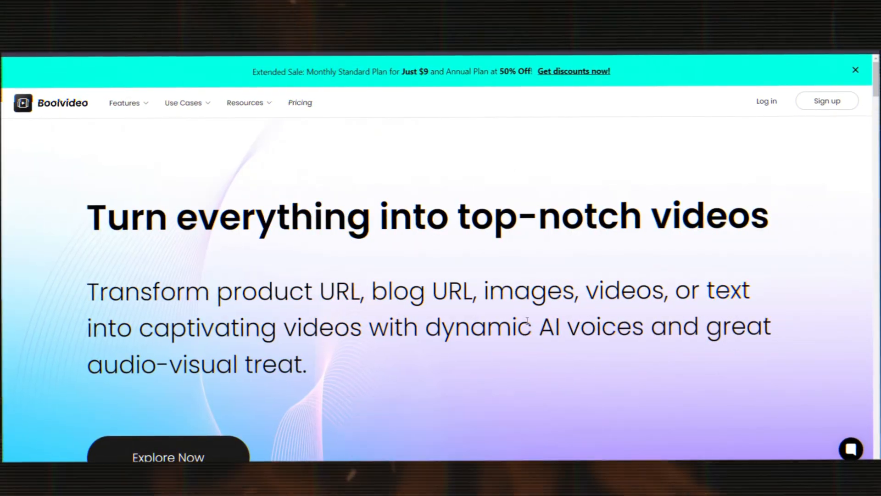
{"action": "scroll", "scroll_direction": "down", "scroll_amount": 3}
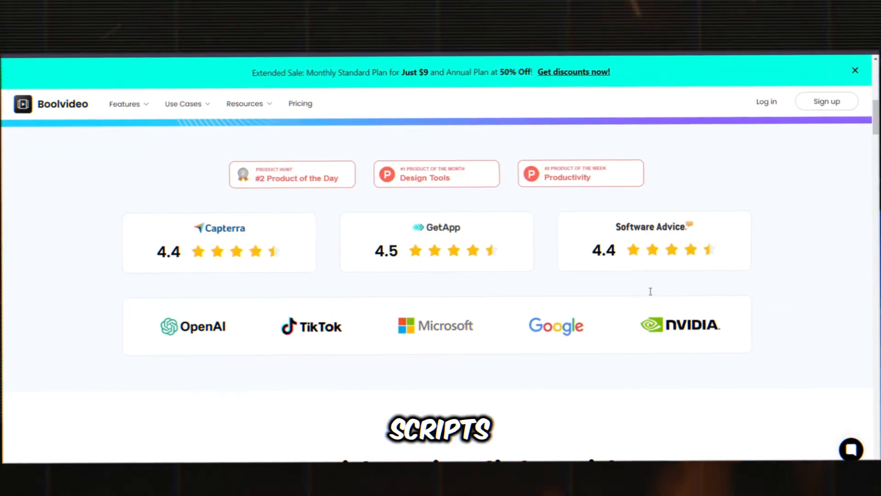
{"action": "scroll", "scroll_direction": "down", "scroll_amount": 3}
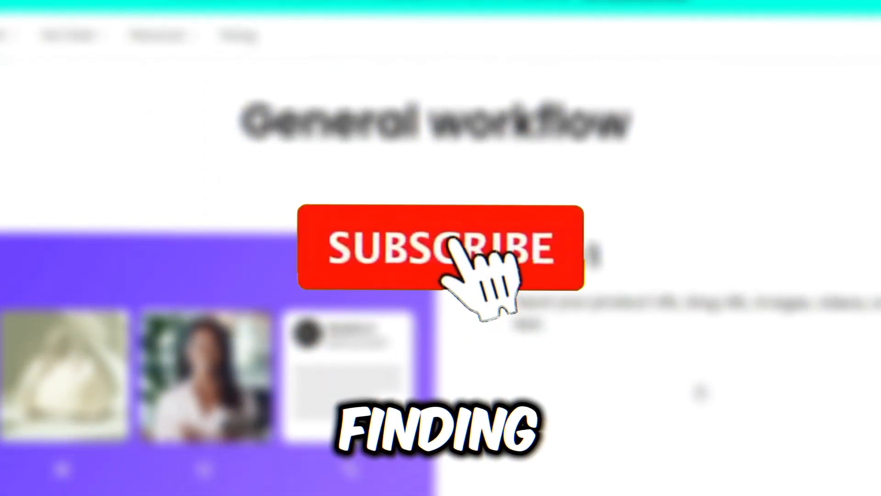
{"action": "left_click", "coordinate": [444, 250]}
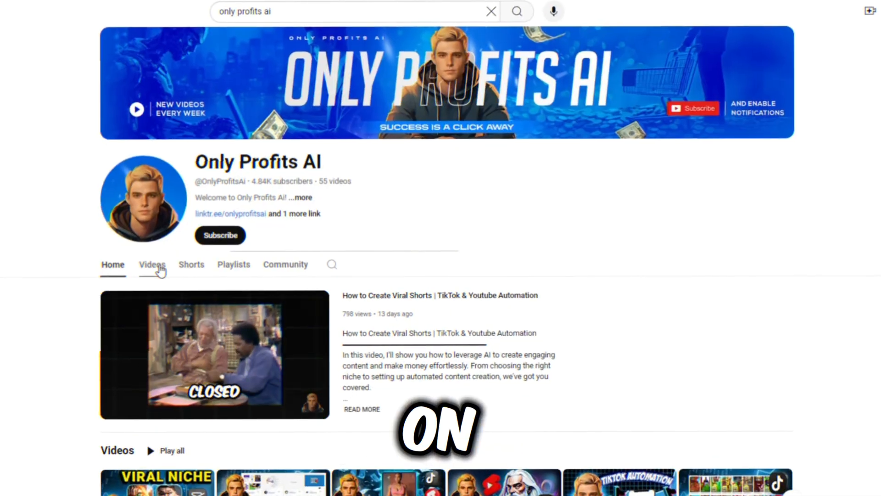
Open the Videos tab on the Only Profits AI channel
{"action": "left_click", "coordinate": [152, 264]}
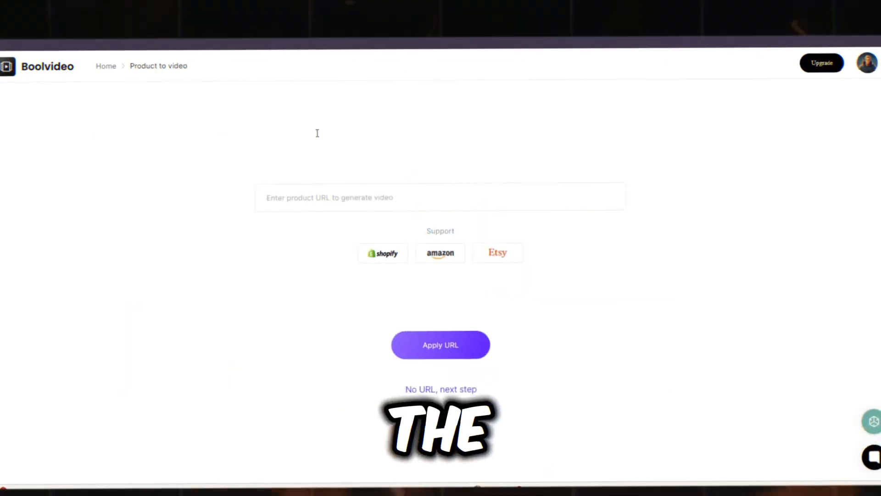
Apply the rechargeable handheld fan's Amazon URL on the Product to video page
{"action": "left_click", "coordinate": [440, 344]}
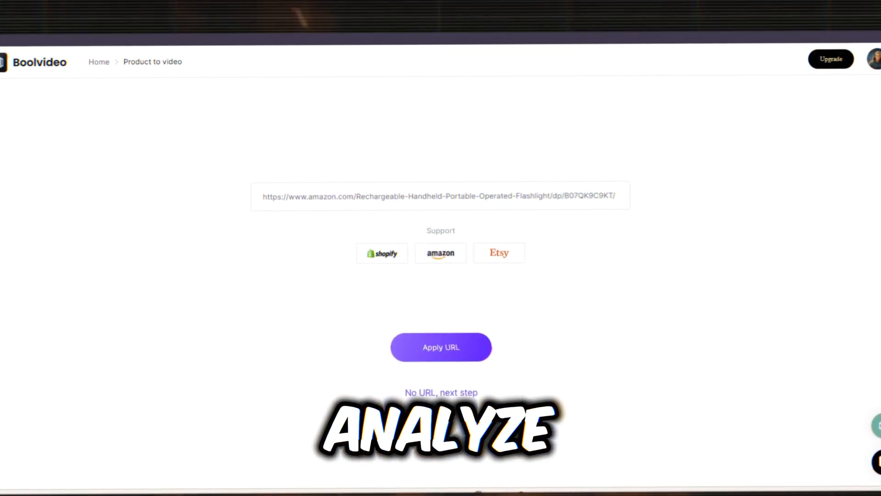
{"action": "left_click", "coordinate": [441, 347]}
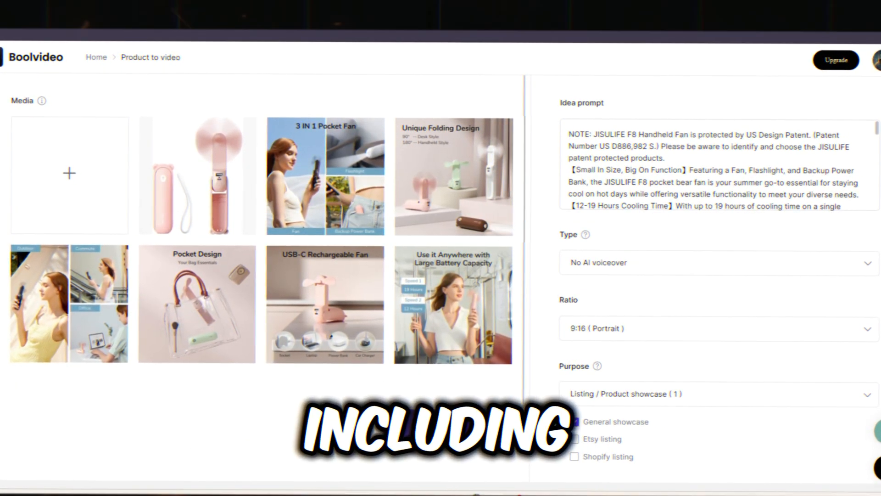
Set Type to 'With AI voiceover' and the maximum duration slider to 30 s
{"action": "left_click", "coordinate": [576, 421]}
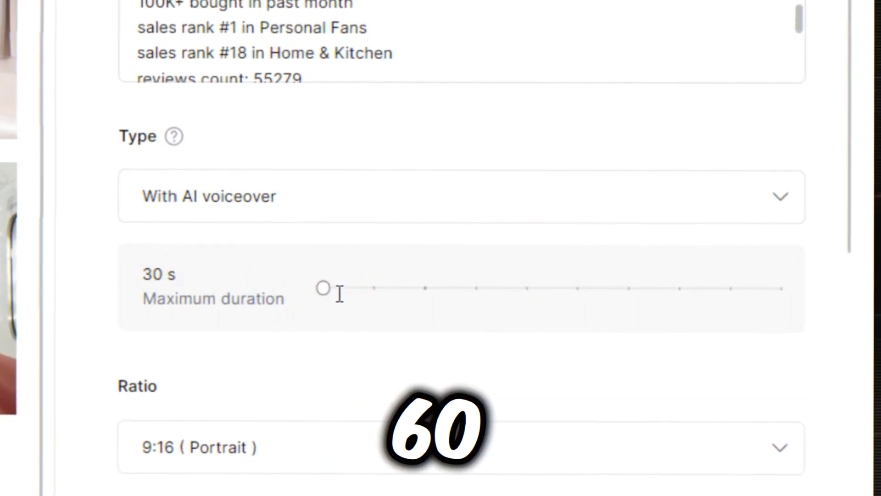
{"action": "left_click_drag", "start_coordinate": [324, 288], "coordinate": [427, 288]}
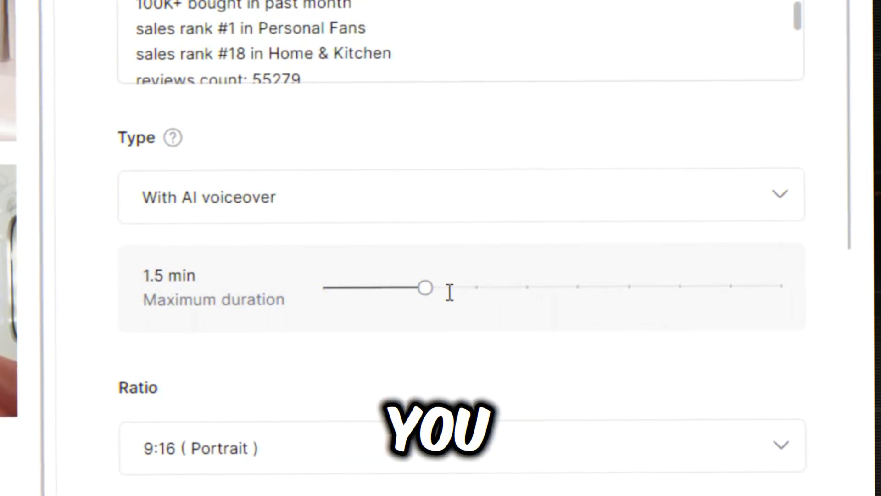
{"action": "left_click_drag", "start_coordinate": [426, 288], "coordinate": [375, 289]}
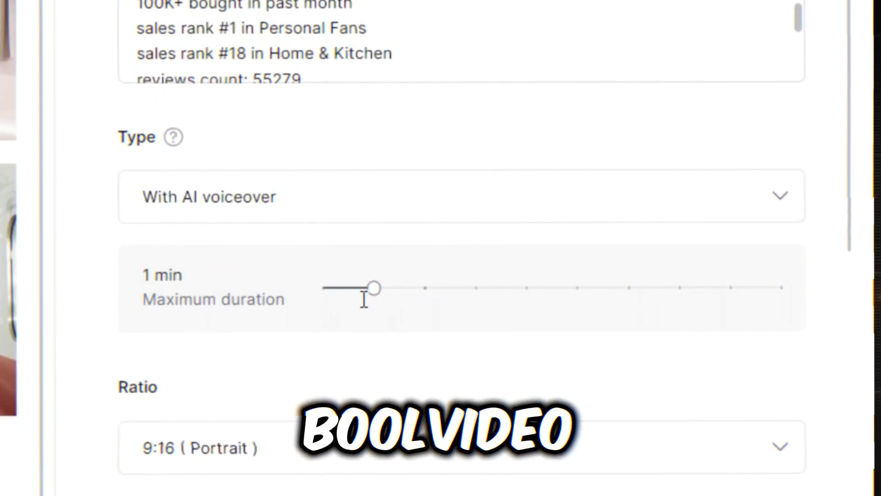
{"action": "left_click_drag", "start_coordinate": [374, 288], "coordinate": [323, 288]}
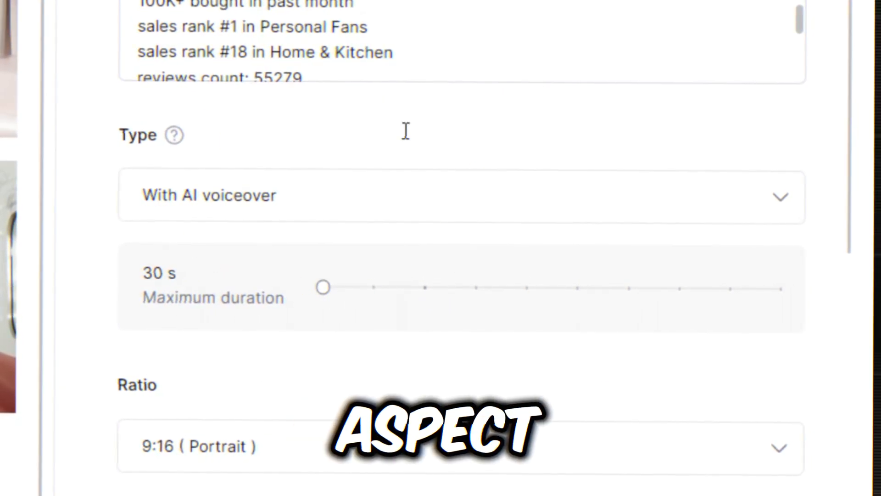
Choose Moderate AI customization and turn on the stock video and Filter options
{"action": "scroll", "scroll_direction": "down", "scroll_amount": 3}
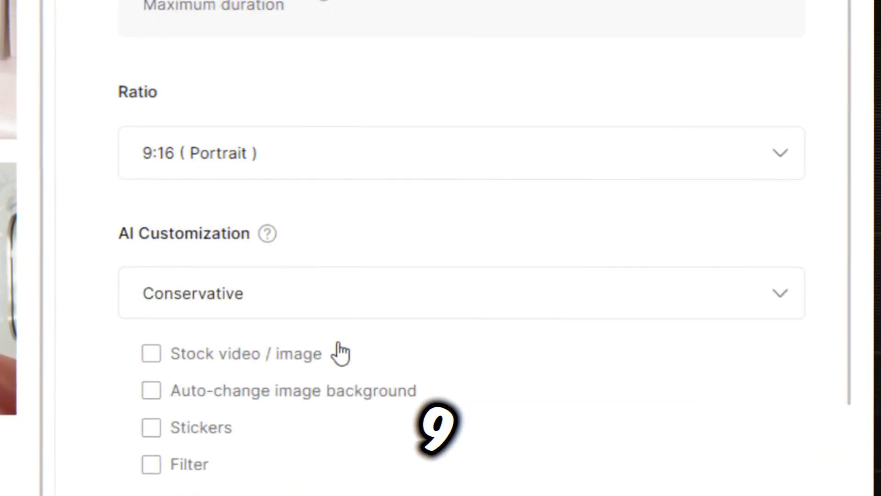
{"action": "left_click", "coordinate": [461, 153]}
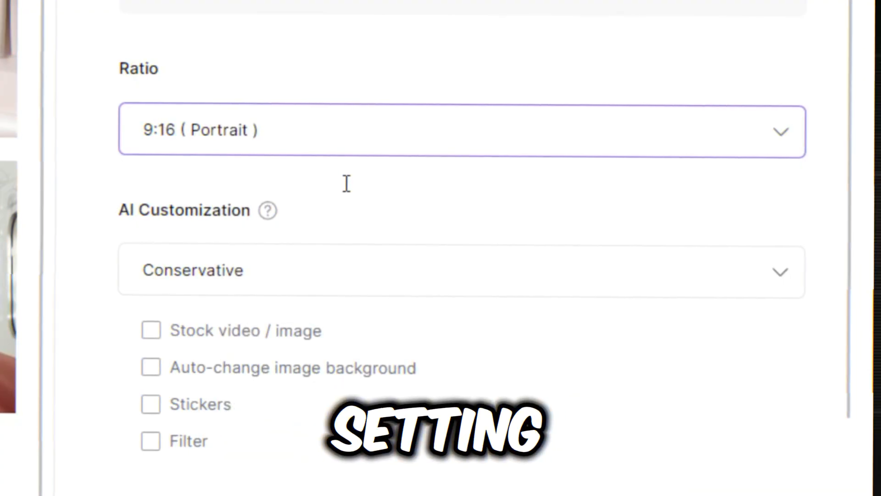
{"action": "scroll", "scroll_direction": "down", "scroll_amount": 3}
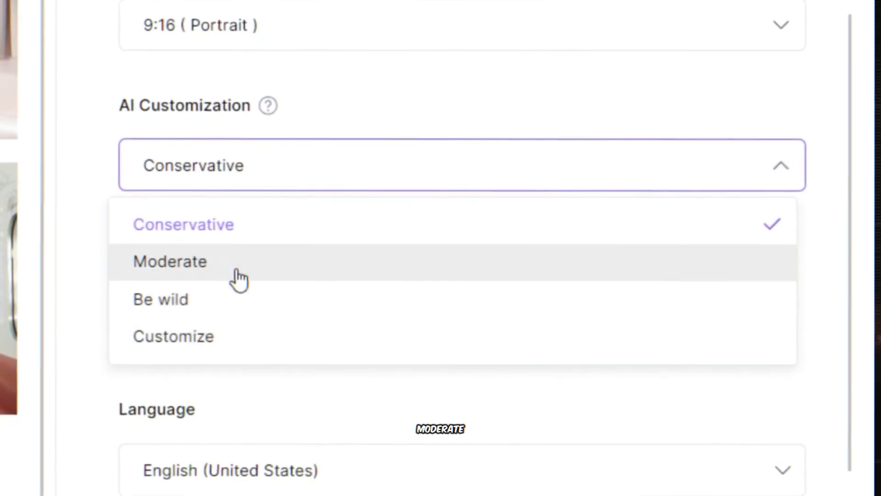
{"action": "mouse_move", "coordinate": [249, 298]}
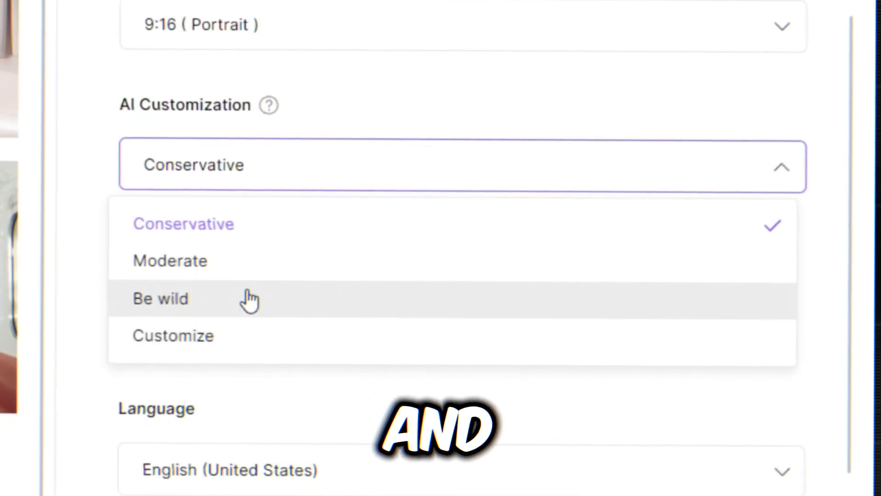
{"action": "left_click", "coordinate": [170, 260]}
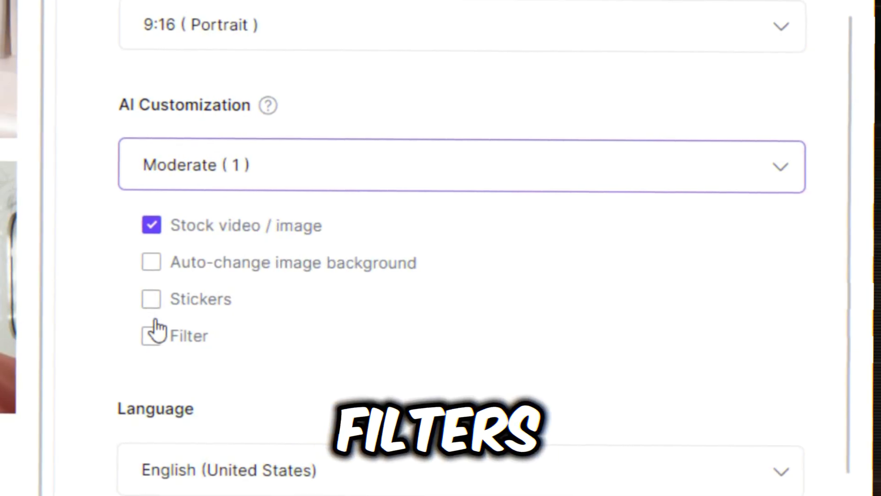
{"action": "left_click", "coordinate": [151, 299]}
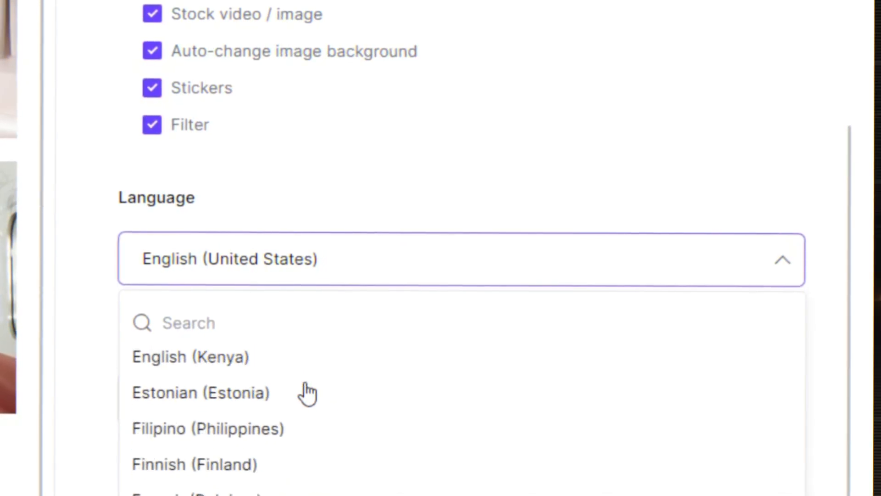
Scroll down to review the AI customization options and English (United States) language
{"action": "scroll", "scroll_direction": "down", "scroll_amount": 3}
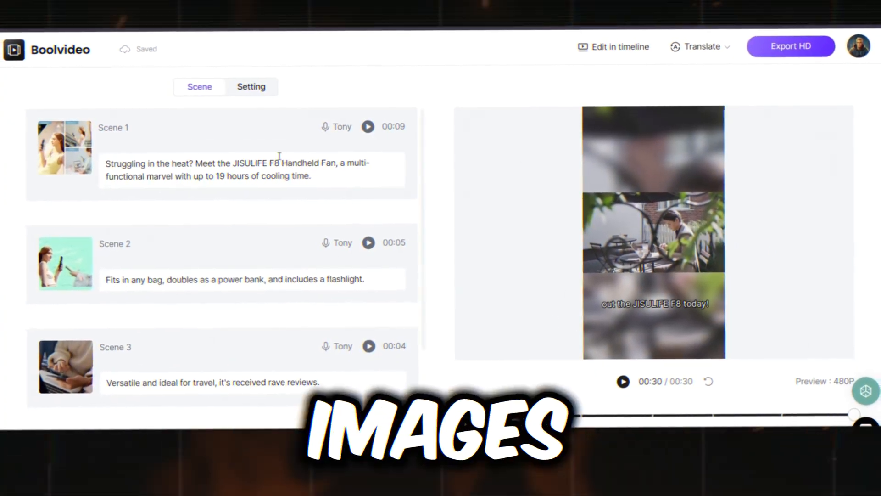
{"action": "mouse_move", "coordinate": [327, 338]}
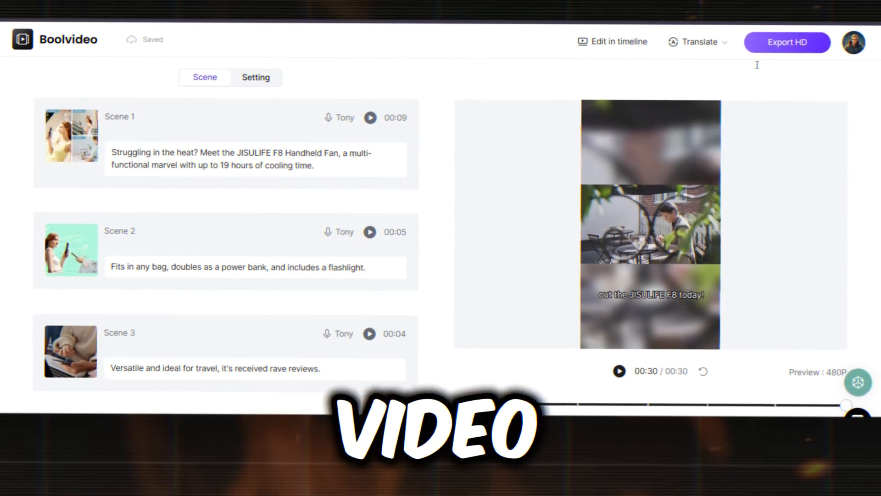
Open the export dialog for the generated fan video
{"action": "left_click", "coordinate": [786, 42]}
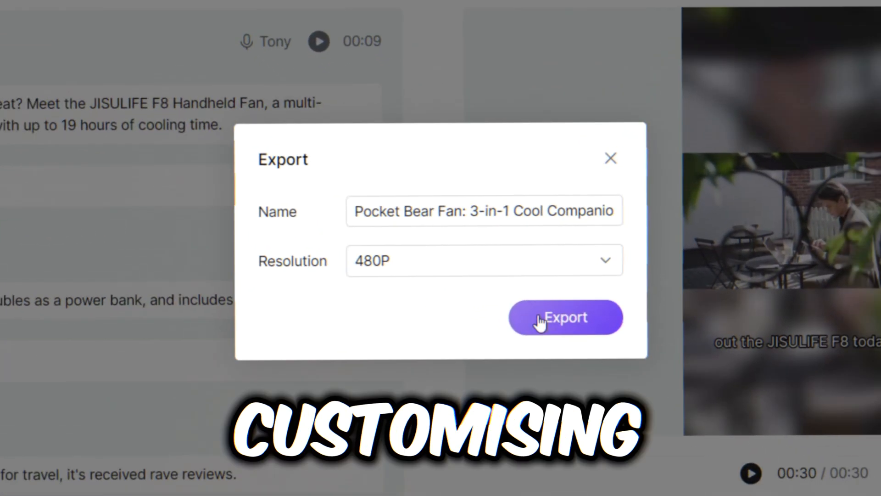
Export the fan video at 480P
{"action": "left_click", "coordinate": [565, 317]}
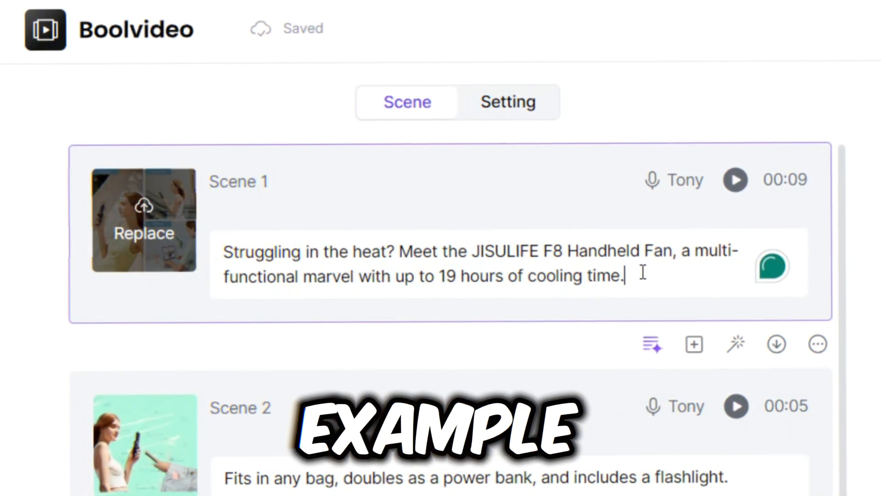
Start Scene 1's script with 'Welcome back to my channel!' and open the Tony voice library
{"action": "type", "text": "Welcome back to my channel!"}
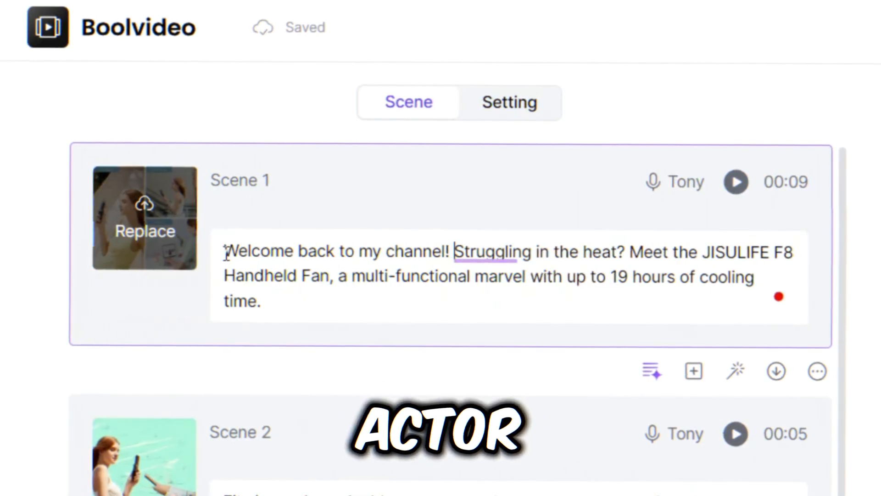
{"action": "left_click", "coordinate": [675, 182]}
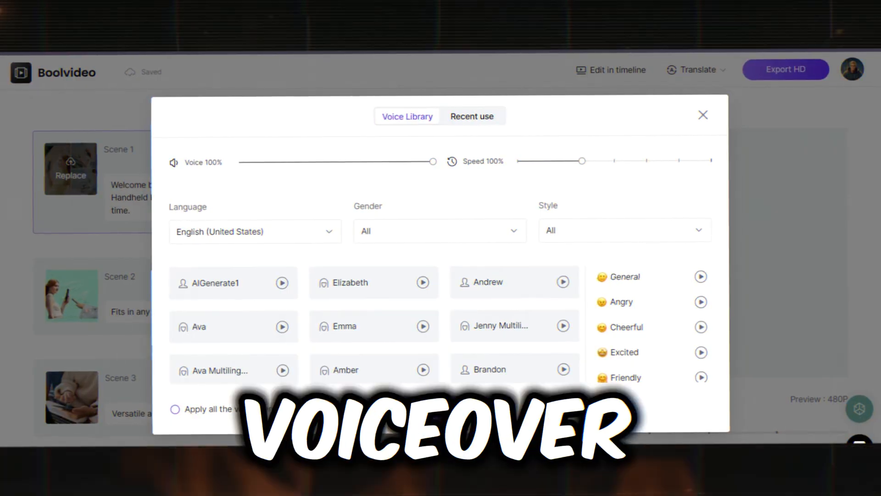
Close the Voice Library and wait for Scene 1's processing to complete
{"action": "left_click", "coordinate": [703, 115]}
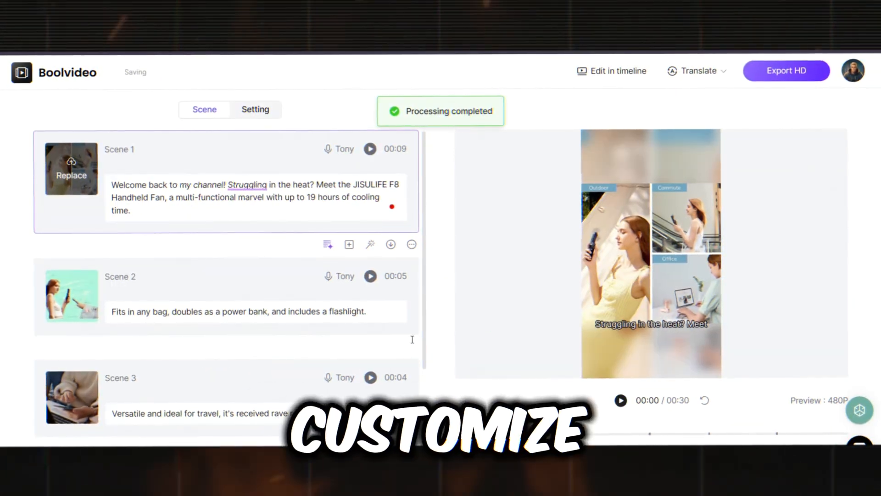
{"action": "scroll", "scroll_direction": "down", "scroll_amount": 3}
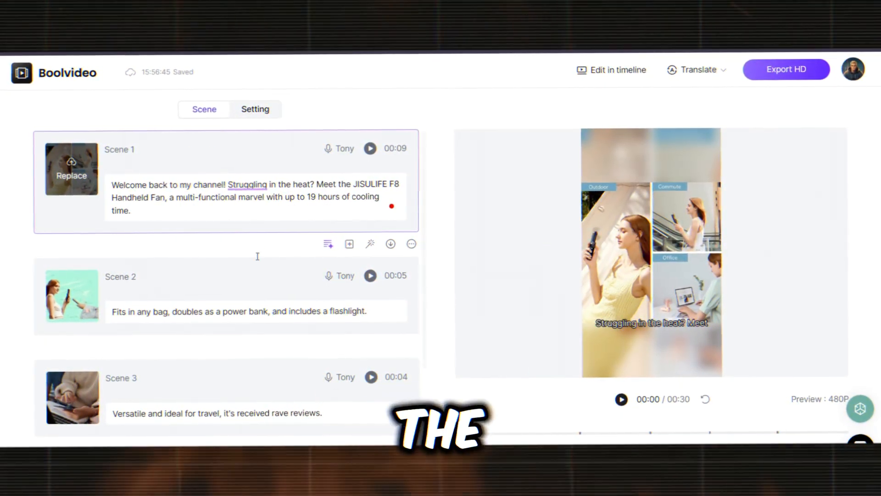
Swap Scene 1's visual for a new library clip, making the scene 11 seconds
{"action": "left_click", "coordinate": [72, 169]}
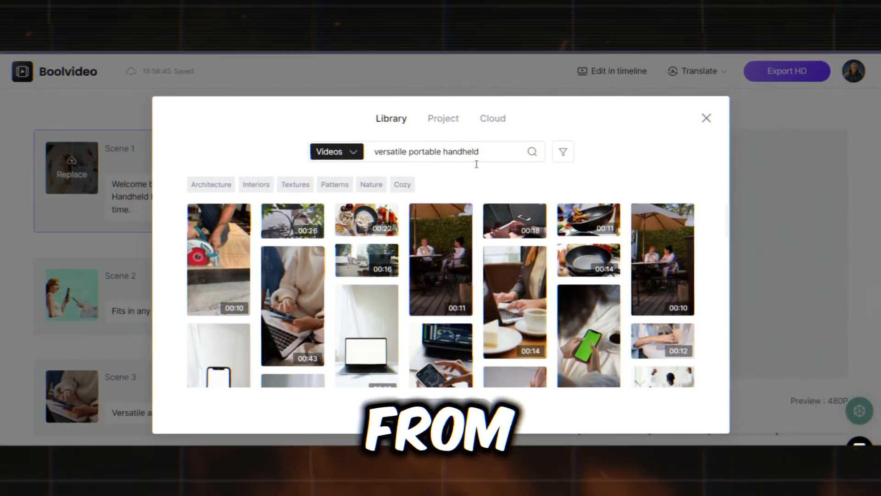
{"action": "left_click", "coordinate": [443, 117]}
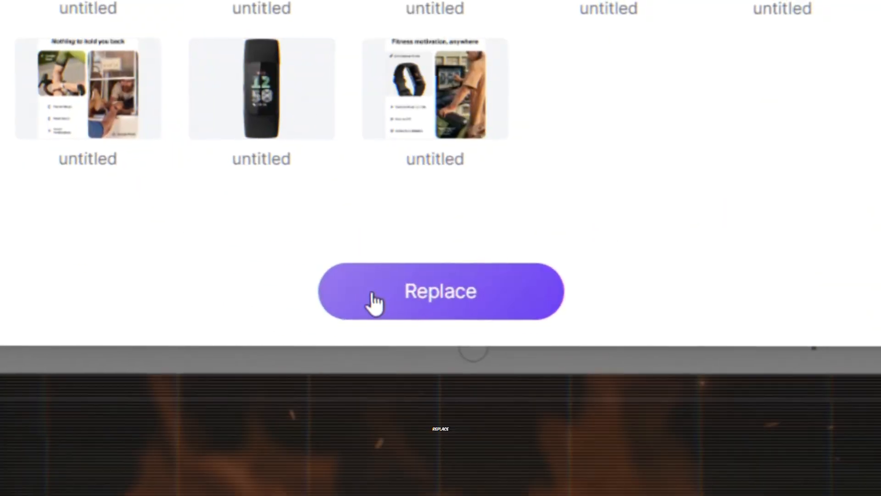
{"action": "left_click", "coordinate": [441, 290]}
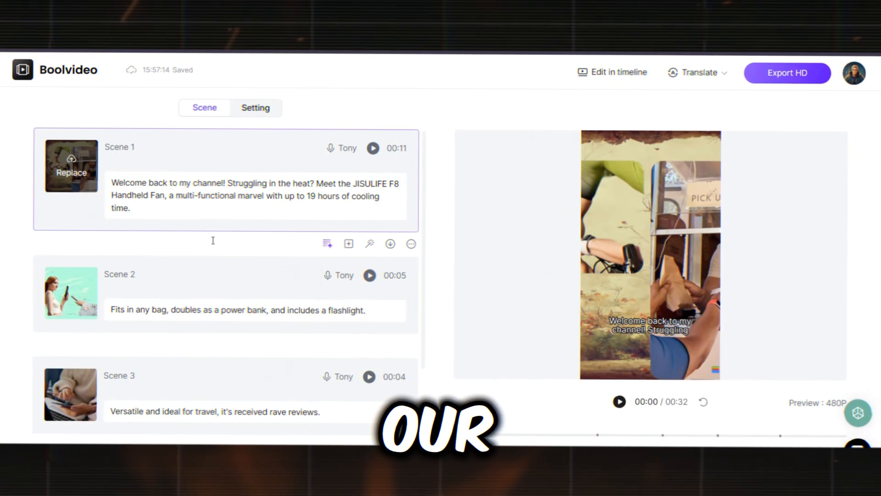
{"action": "scroll", "scroll_direction": "down", "scroll_amount": 3}
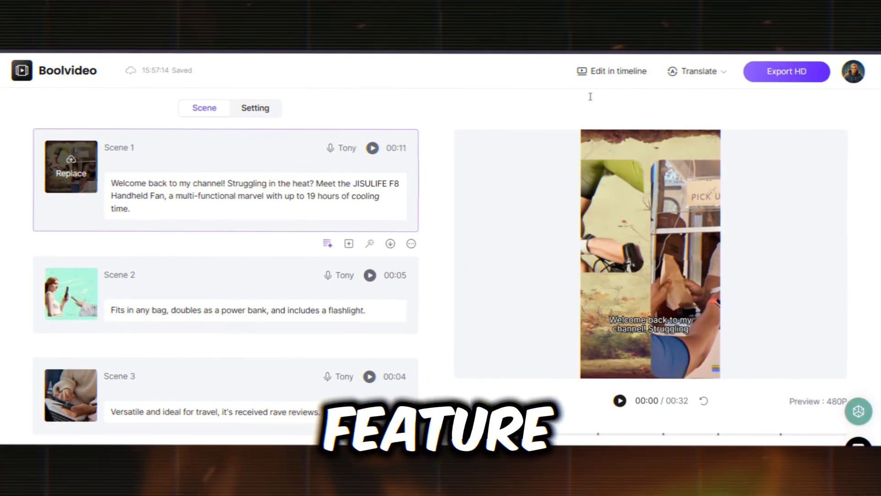
{"action": "left_click", "coordinate": [697, 72]}
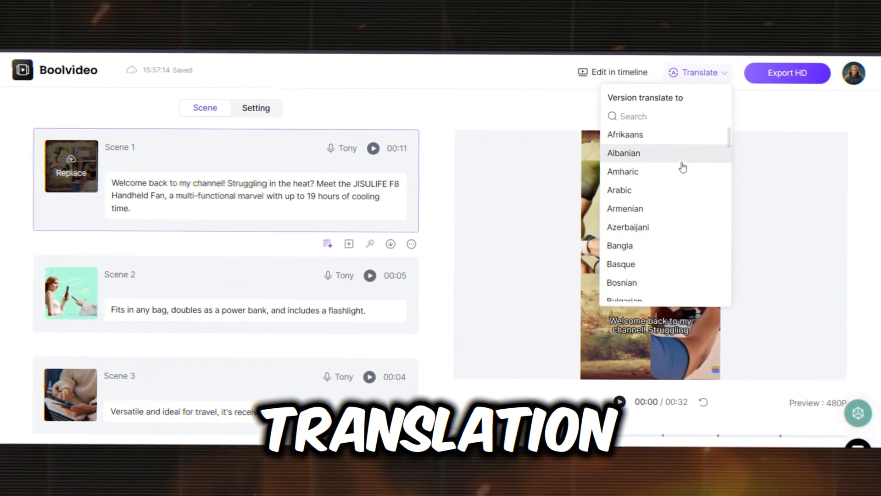
{"action": "scroll", "scroll_direction": "down", "scroll_amount": 3}
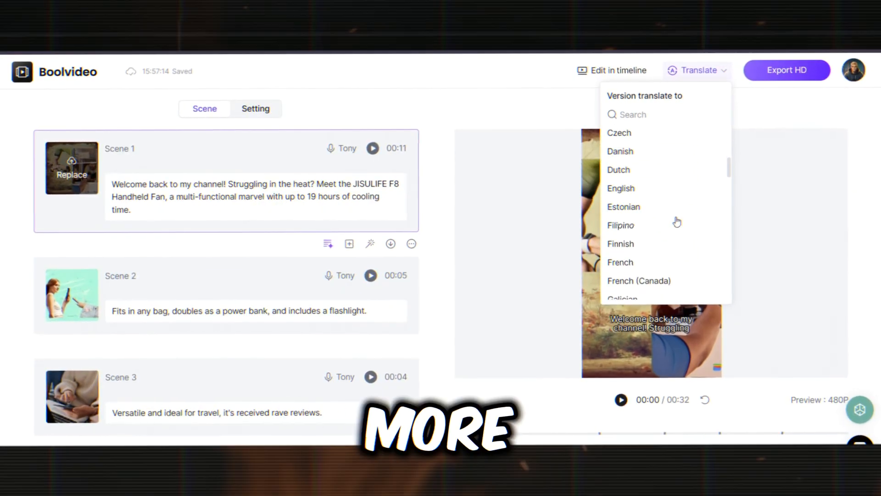
{"action": "scroll", "scroll_direction": "down", "scroll_amount": 3}
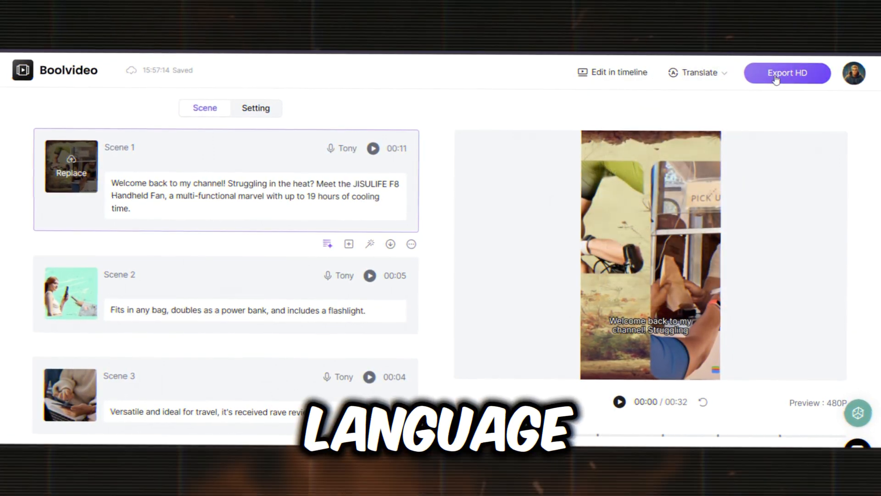
Export the video in HD at 480P resolution
{"action": "left_click", "coordinate": [786, 73]}
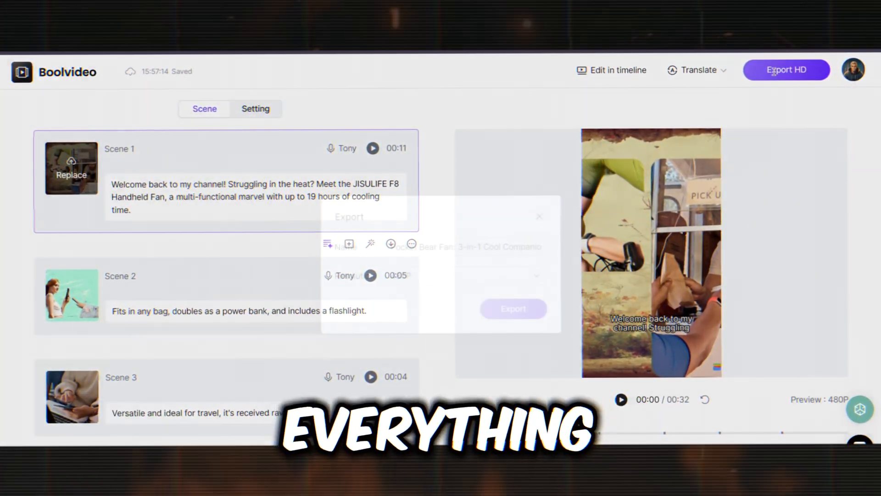
{"action": "left_click", "coordinate": [786, 69]}
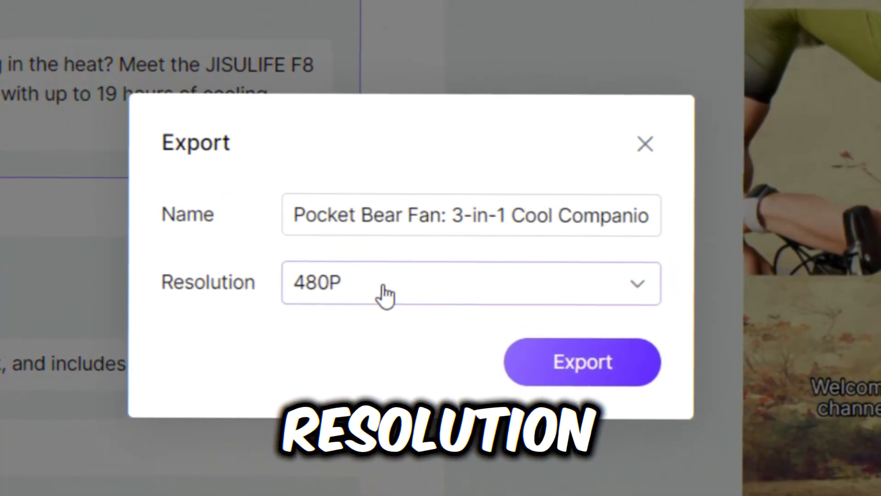
{"action": "left_click", "coordinate": [471, 282]}
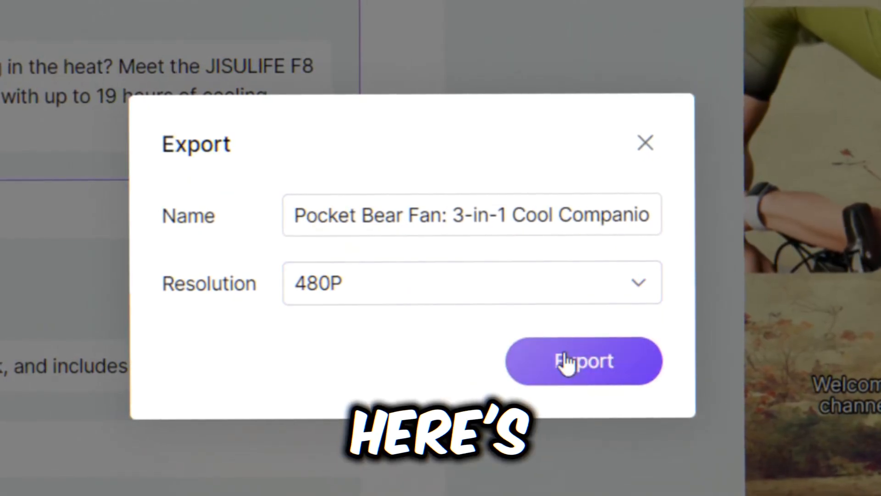
{"action": "left_click", "coordinate": [583, 361]}
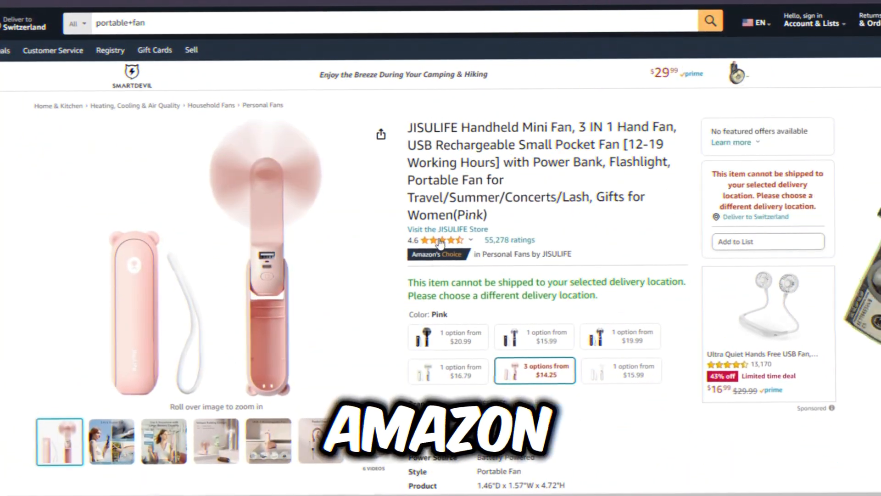
Return from the fan's Amazon listing to the Boolvideo homepage
{"action": "left_click", "coordinate": [436, 239]}
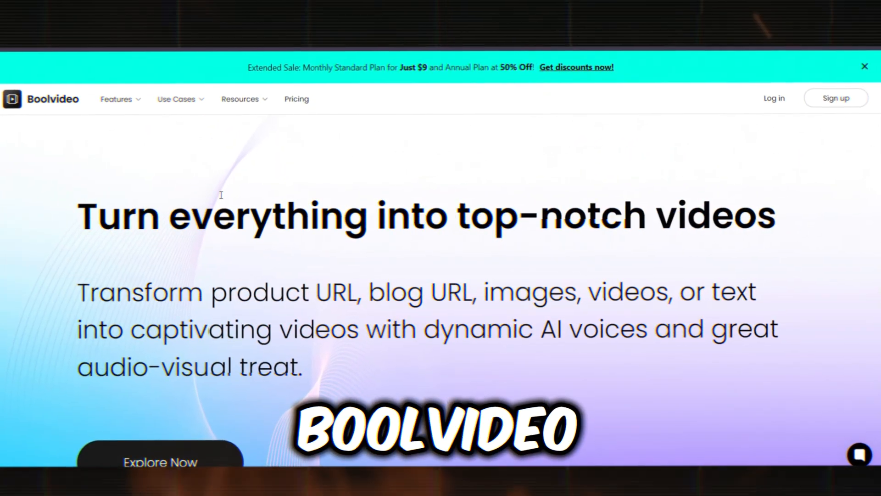
{"action": "scroll", "scroll_direction": "down", "scroll_amount": 3}
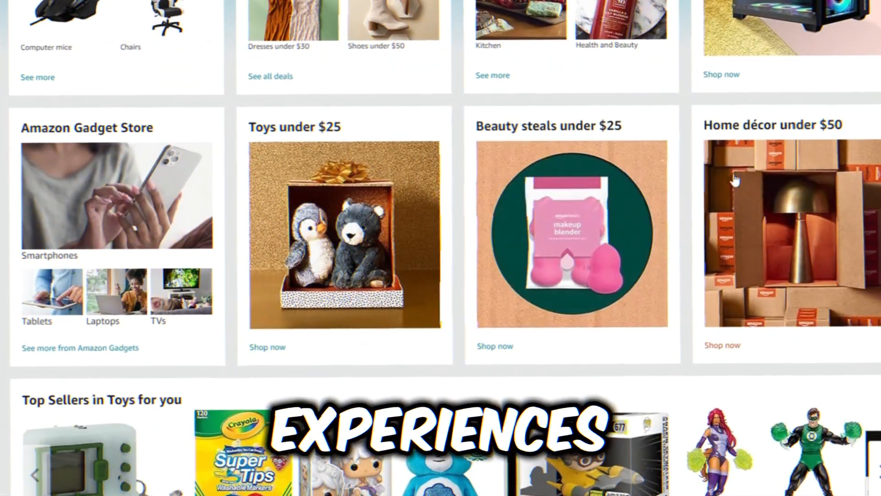
{"action": "scroll", "scroll_direction": "down", "scroll_amount": 3}
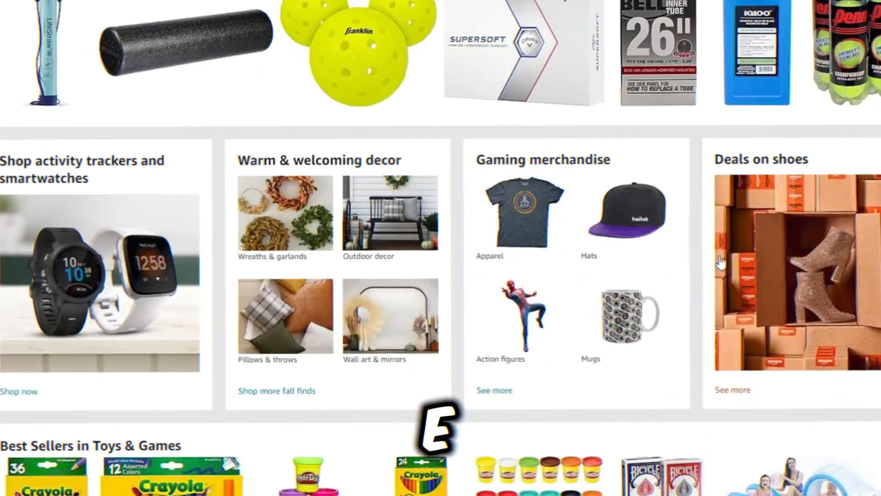
{"action": "scroll", "scroll_direction": "down", "scroll_amount": 3}
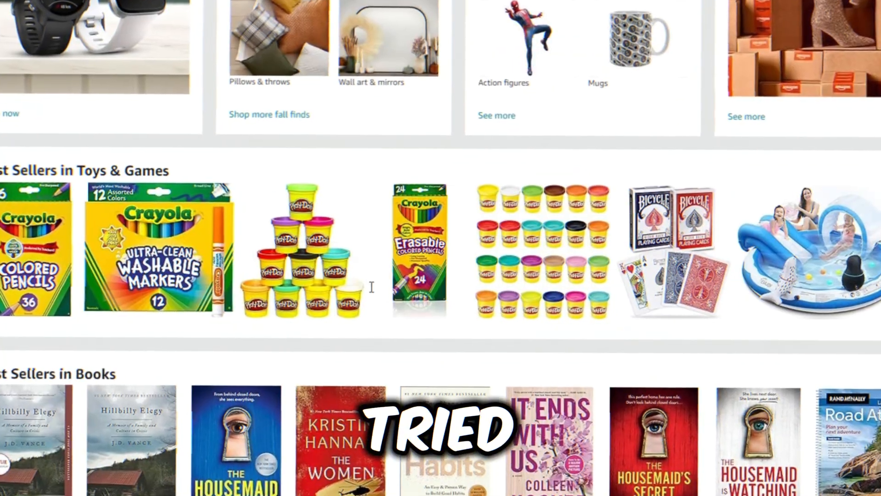
{"action": "scroll", "scroll_direction": "down", "scroll_amount": 3}
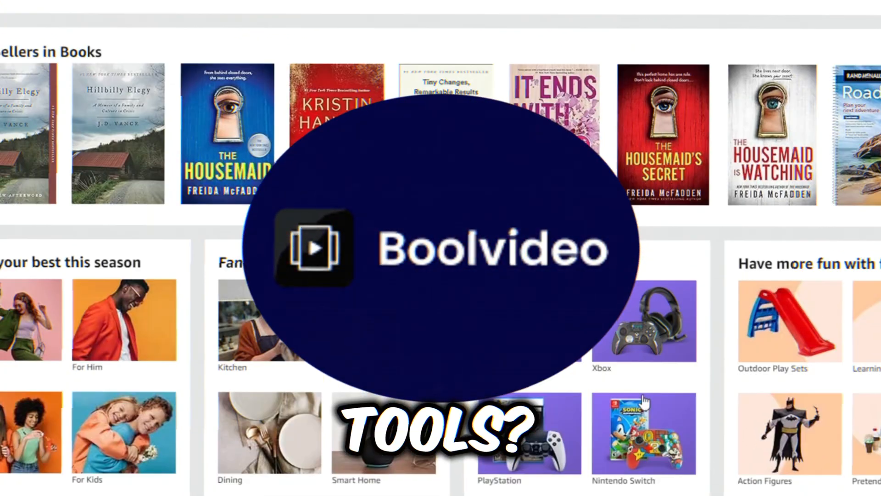